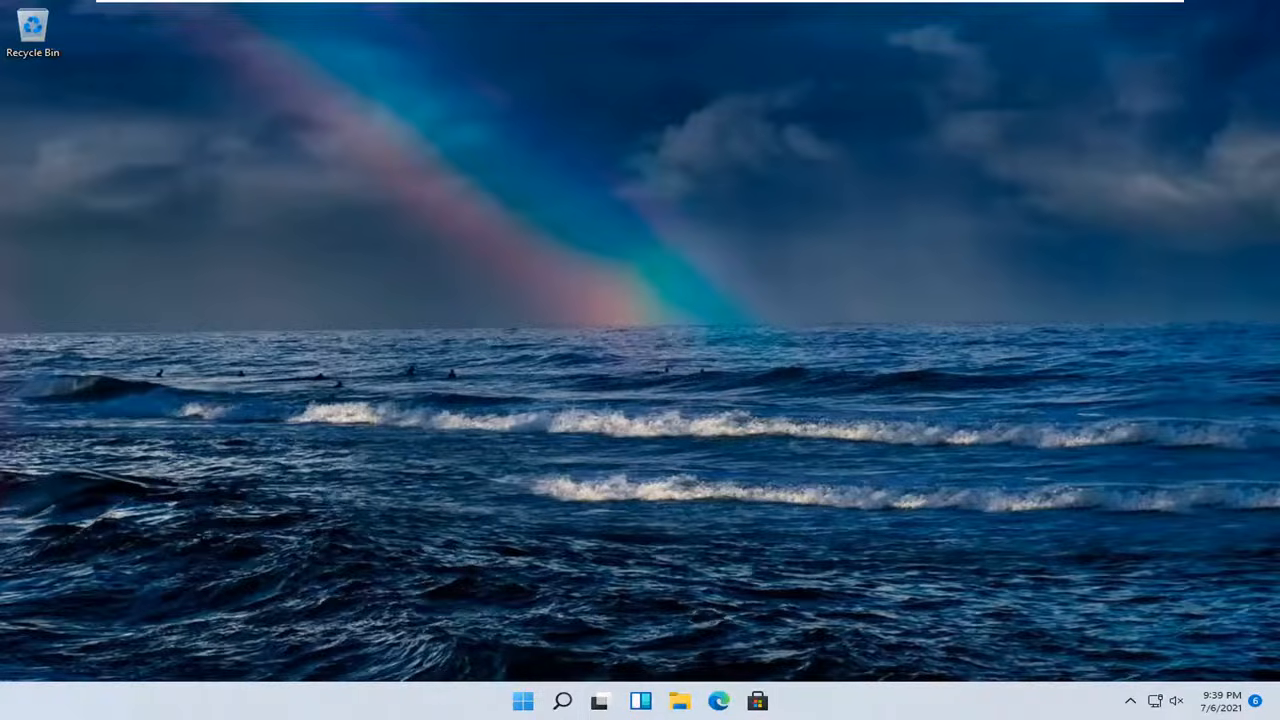
pyautogui.moveTo(828, 498)
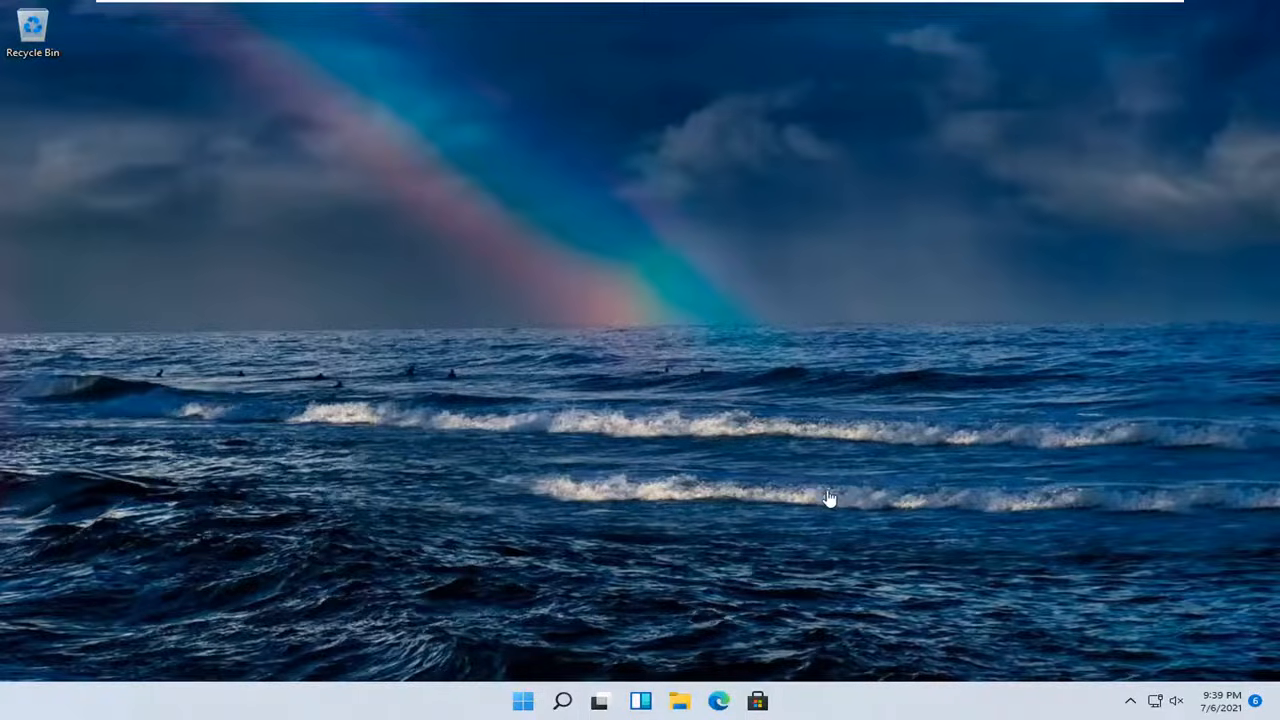
pyautogui.moveTo(678, 676)
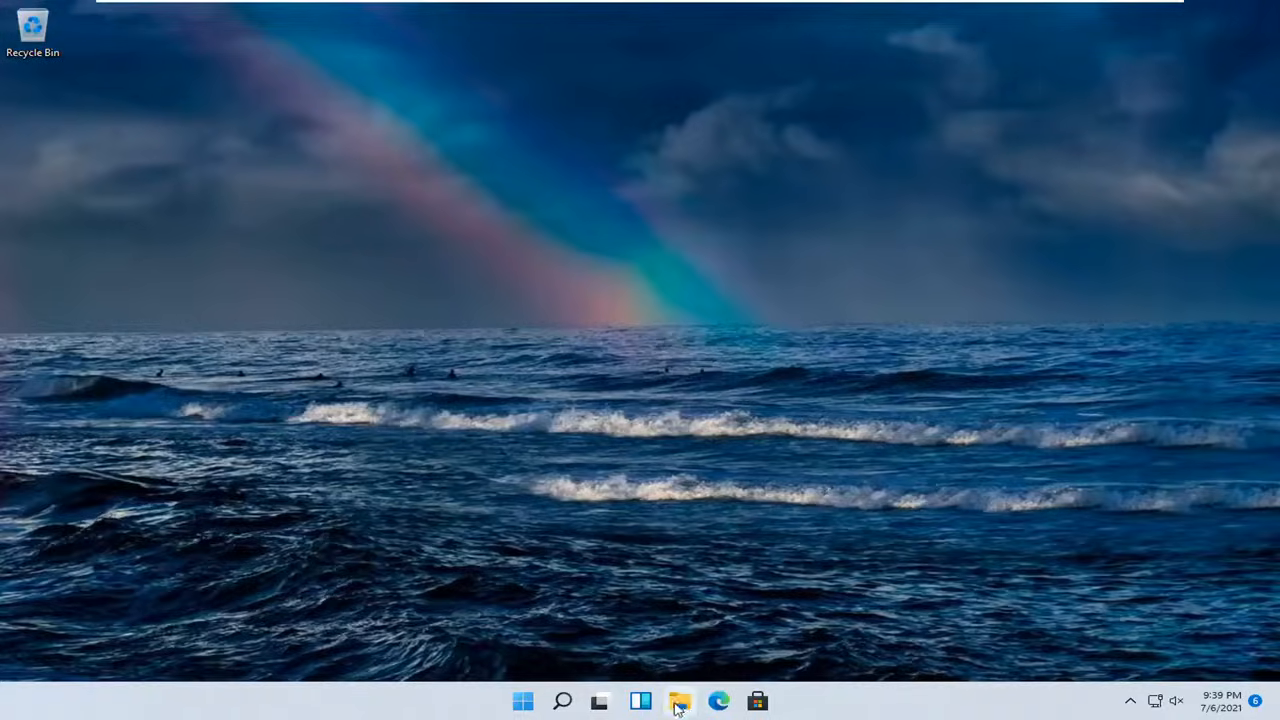
# Launch File Explorer from the taskbar and bring up the Start button's quick-link menu
pyautogui.click(680, 700)
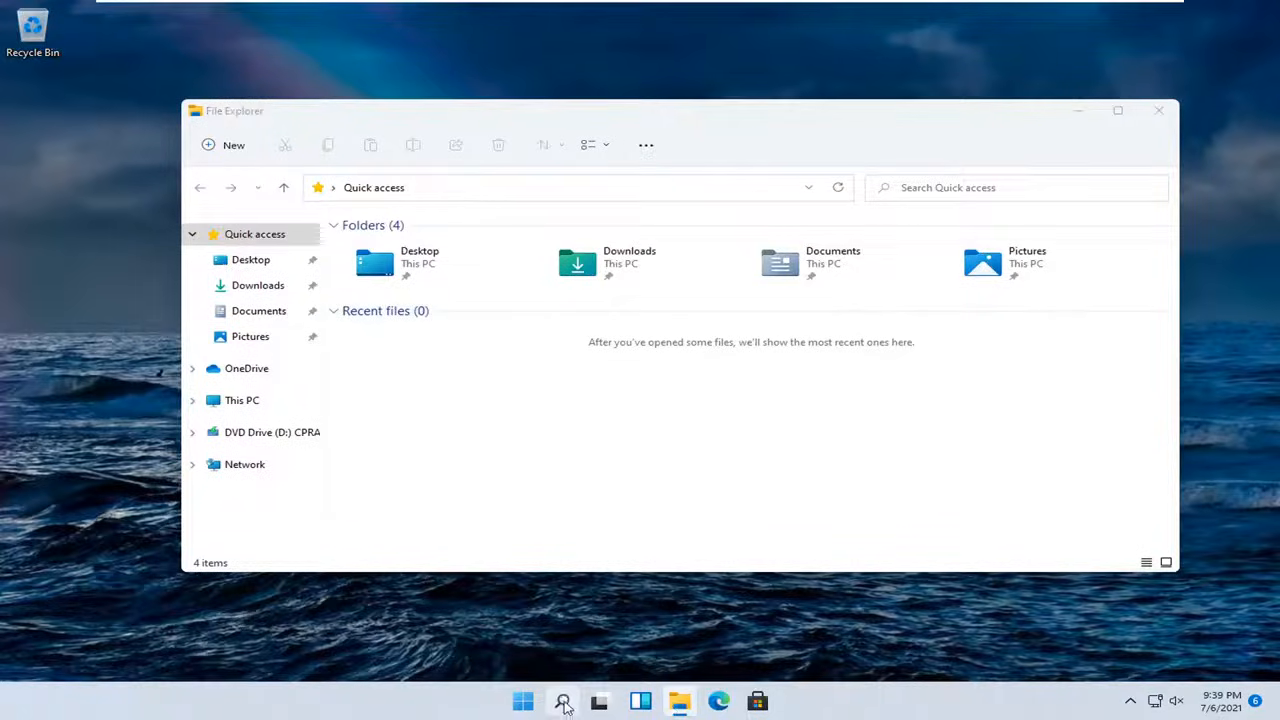
pyautogui.click(564, 700)
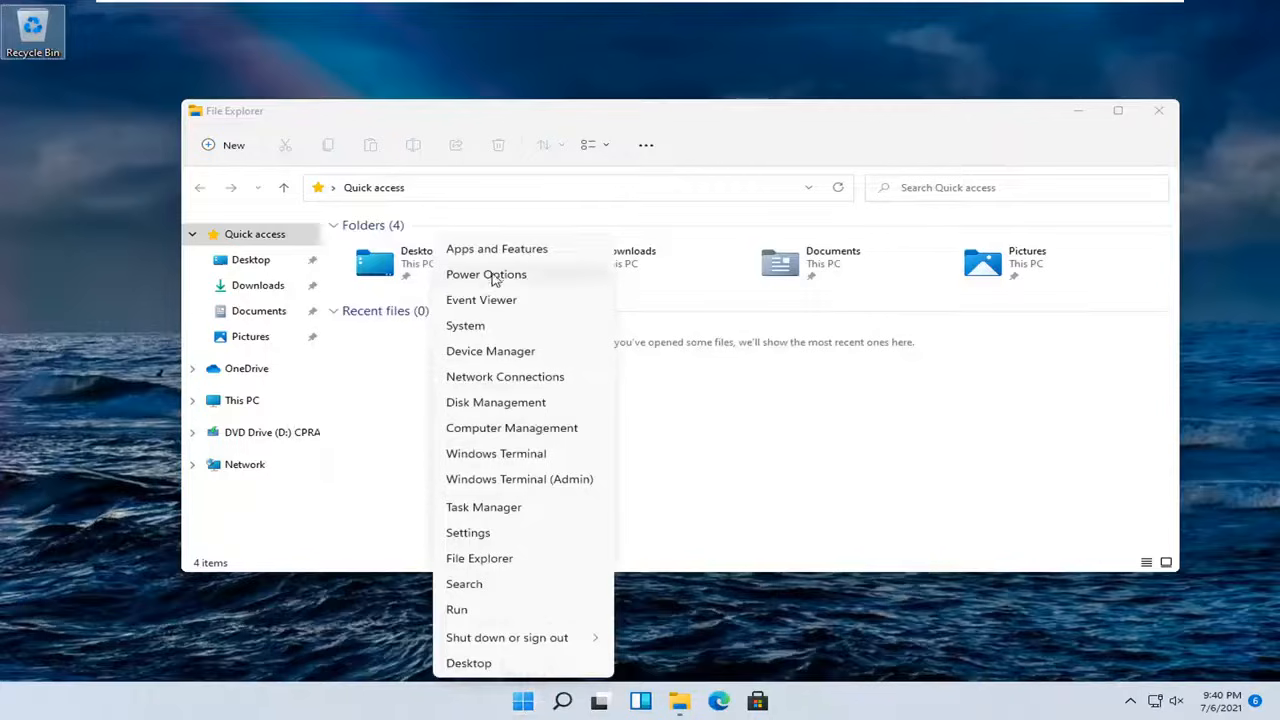
pyautogui.moveTo(920, 478)
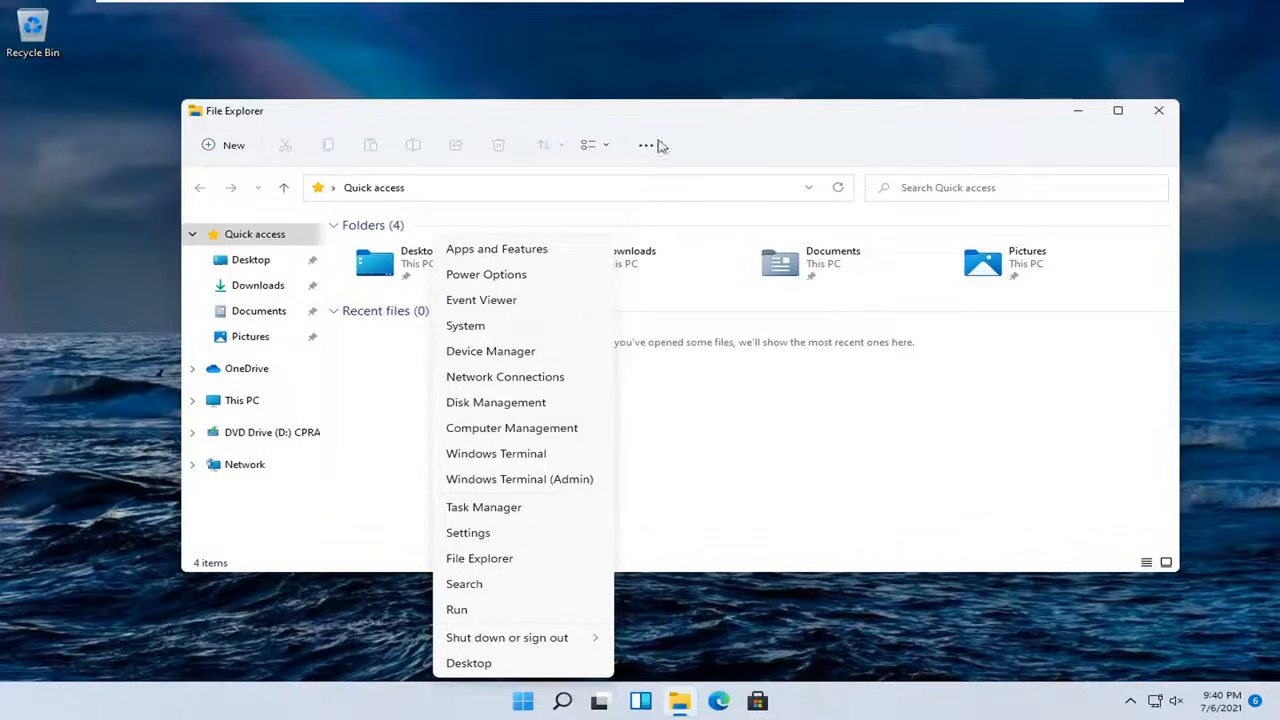
pyautogui.moveTo(518, 638)
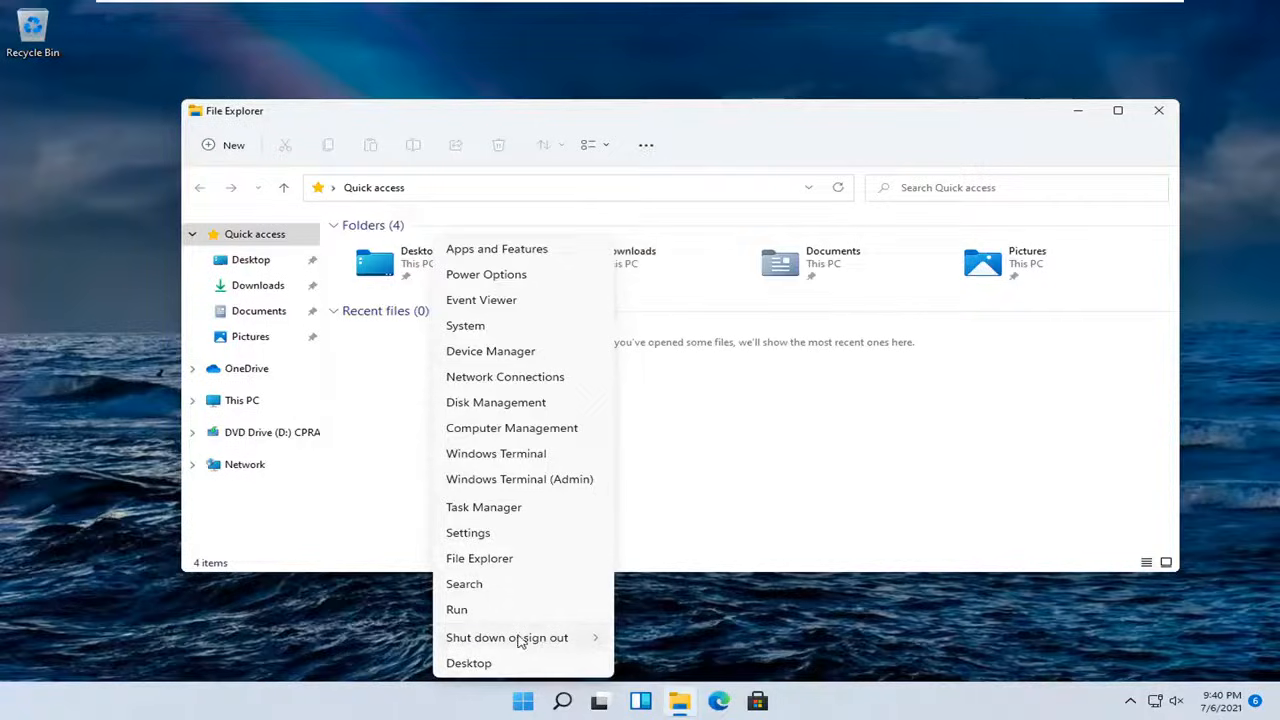
# Reach Folder Options through the toolbar's See more (…) menu
pyautogui.click(632, 140)
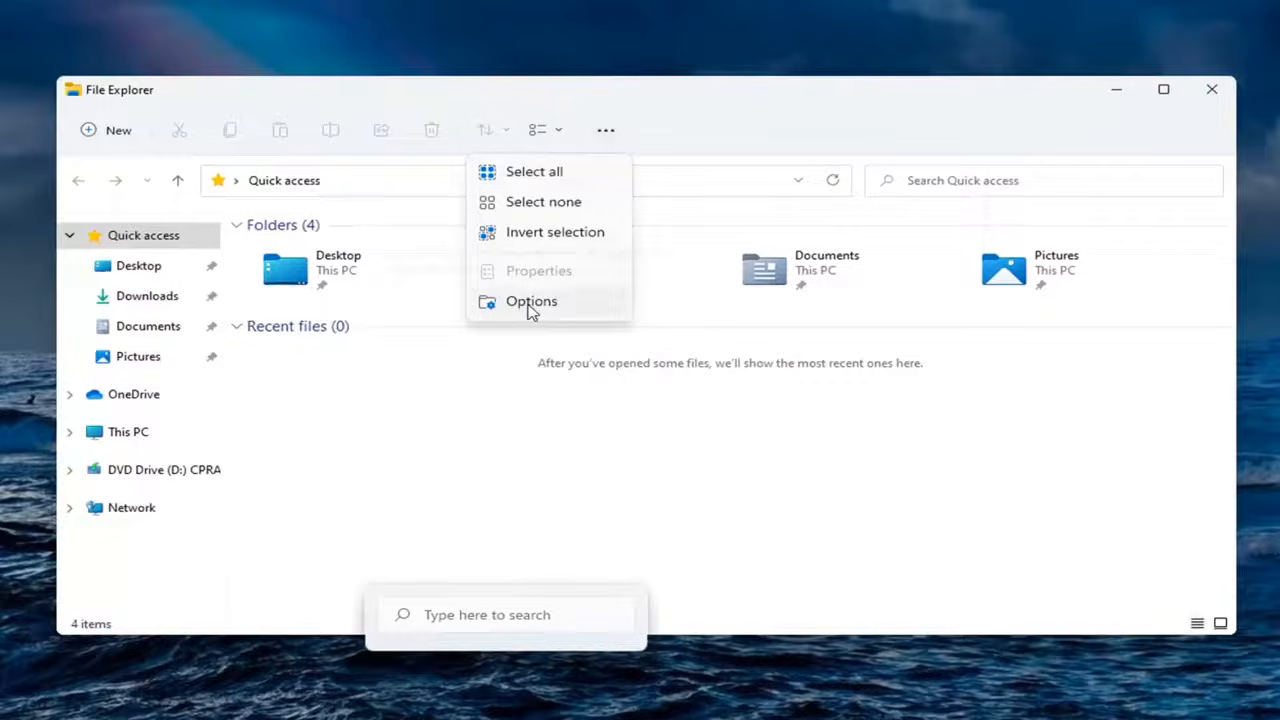
pyautogui.click(532, 300)
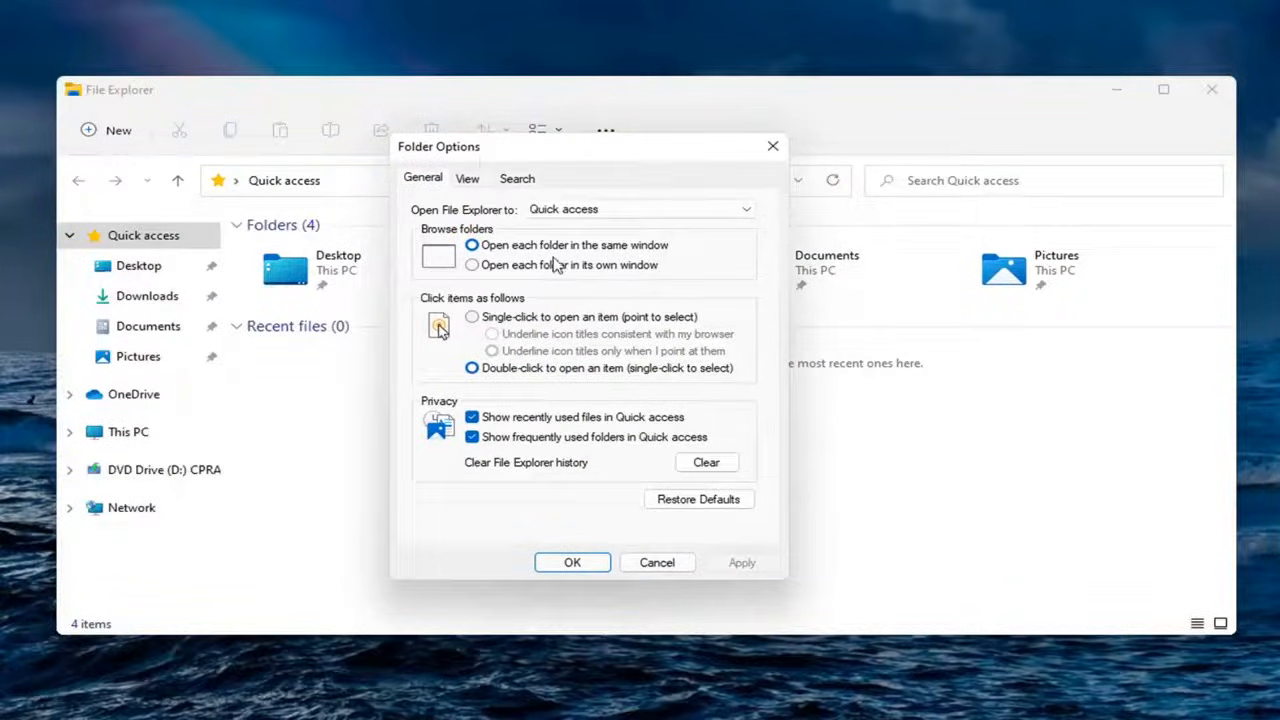
# Under View settings, select 'Show hidden files, folders, and drives' and confirm with OK
pyautogui.click(468, 178)
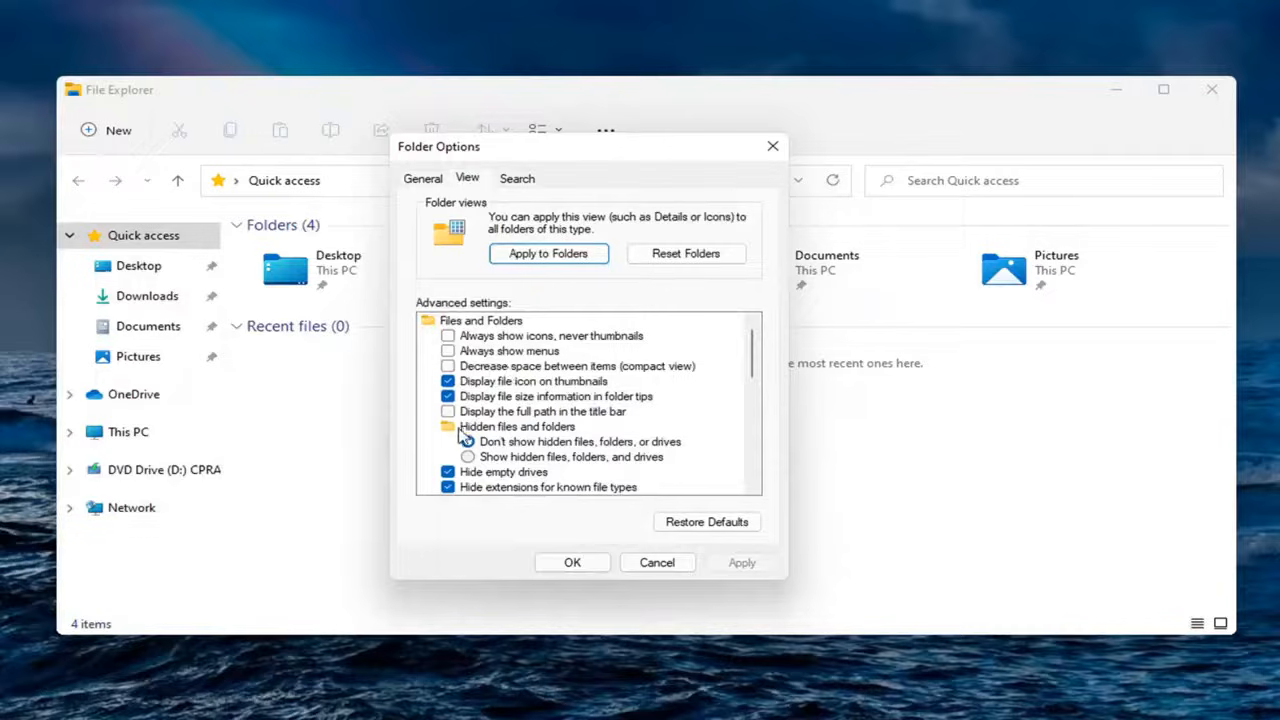
pyautogui.click(468, 442)
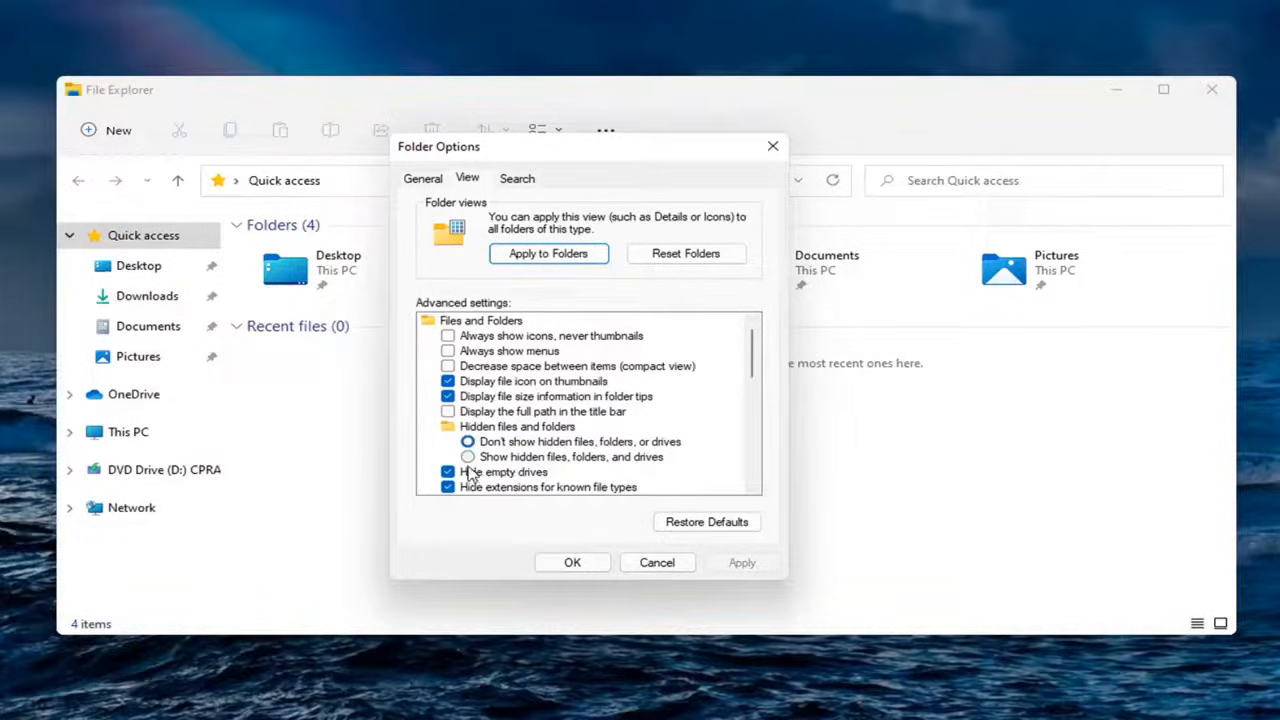
pyautogui.click(468, 456)
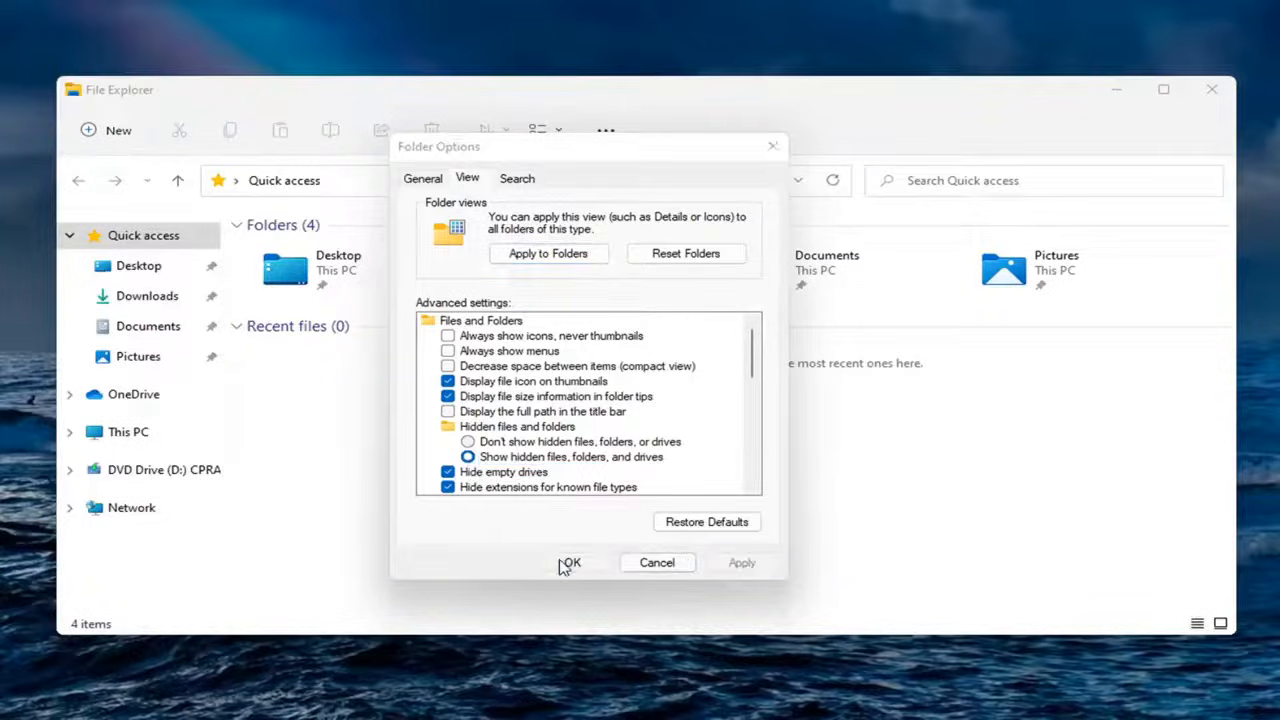
pyautogui.click(568, 562)
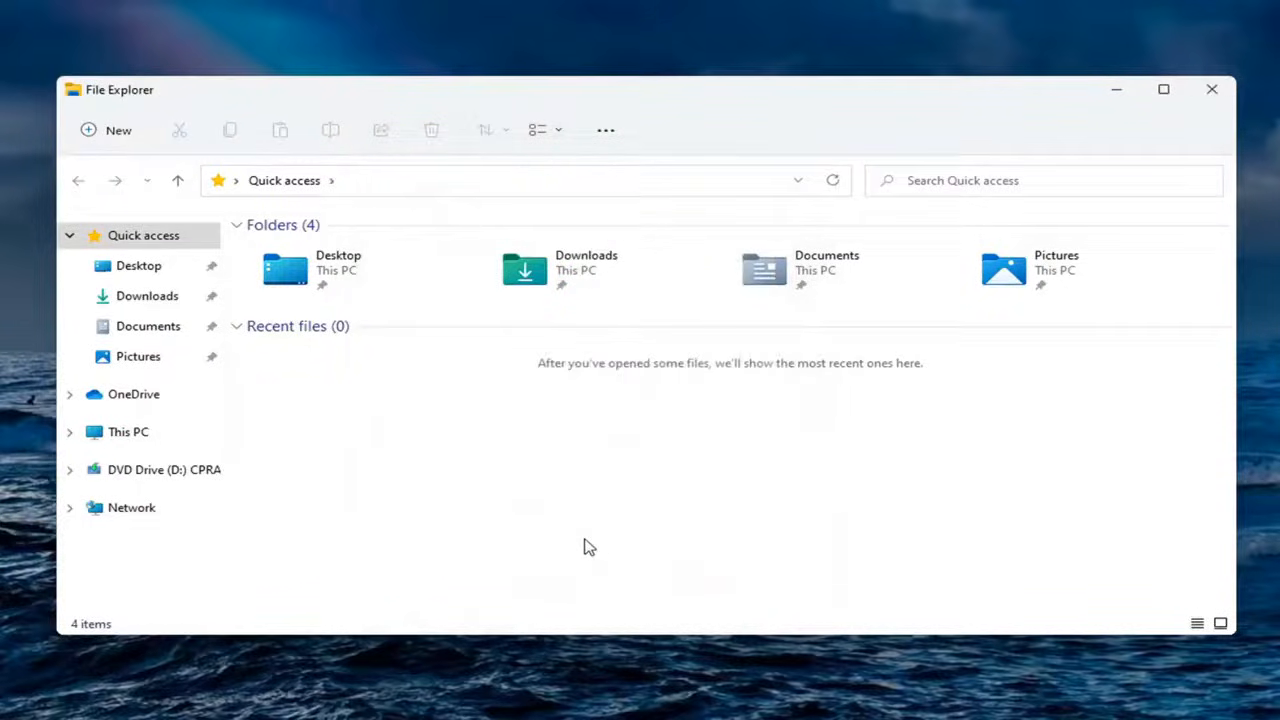